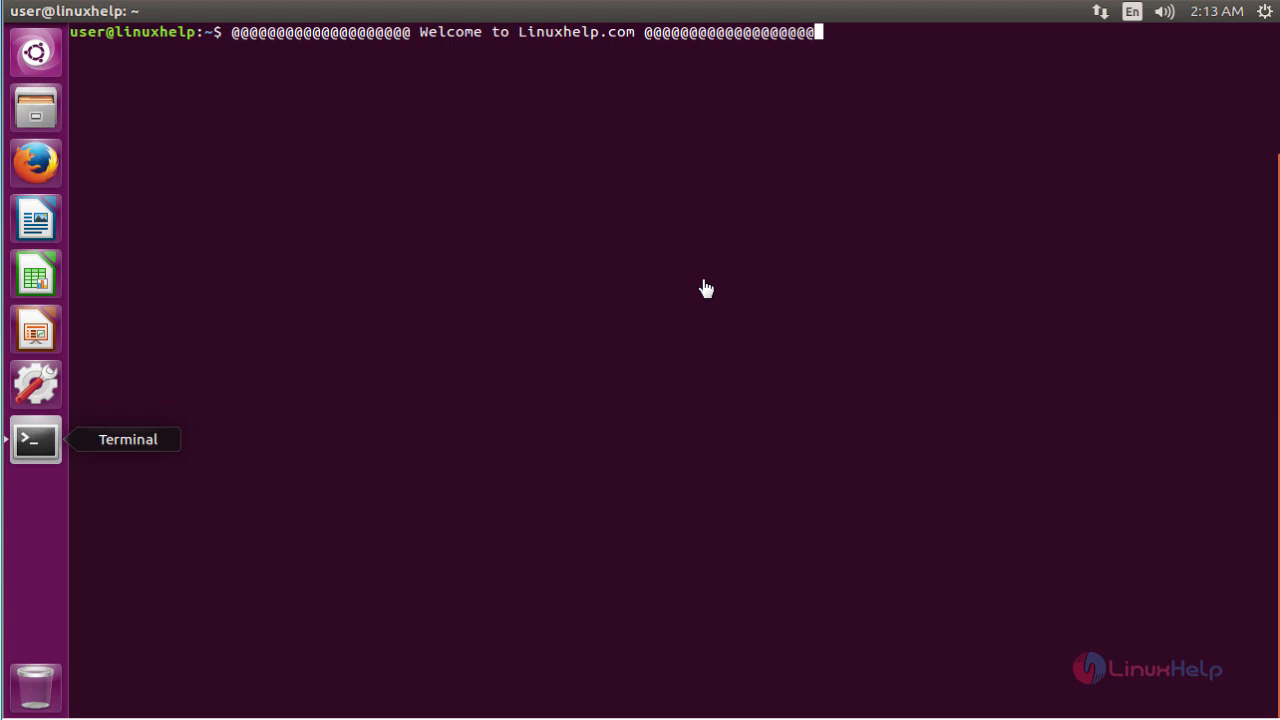
mouse_move(712, 291)
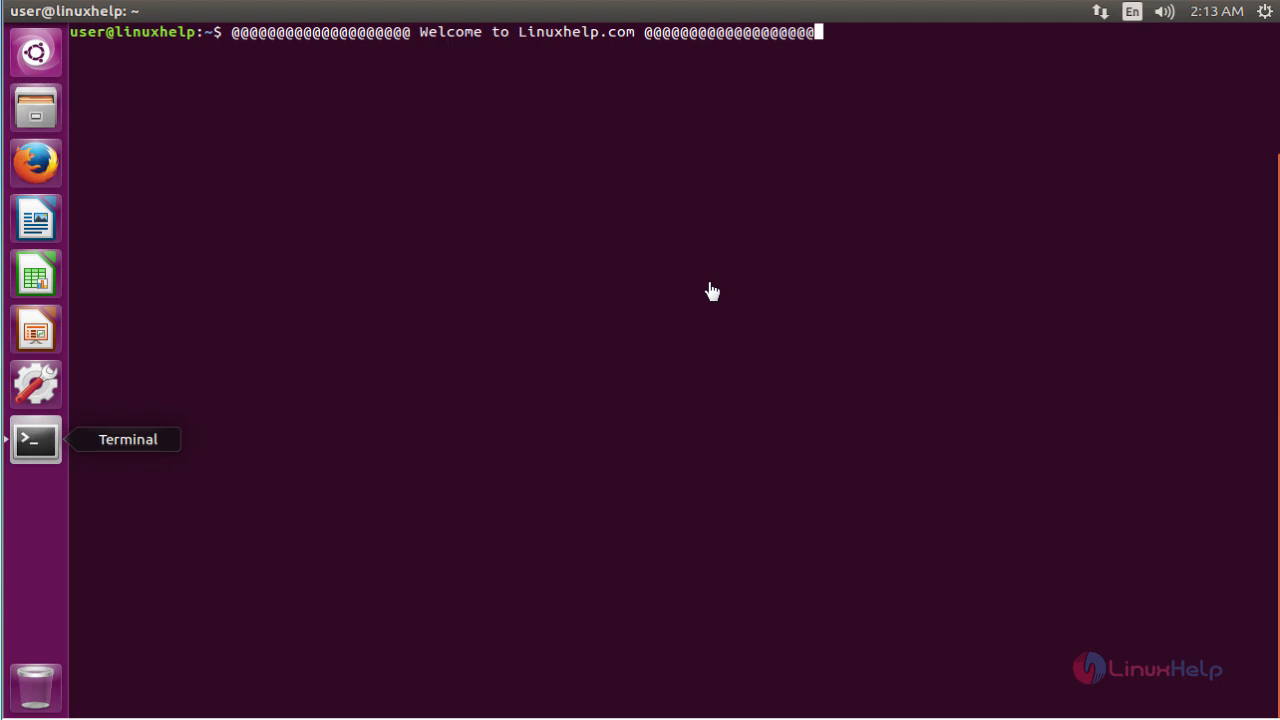
mouse_move(707, 306)
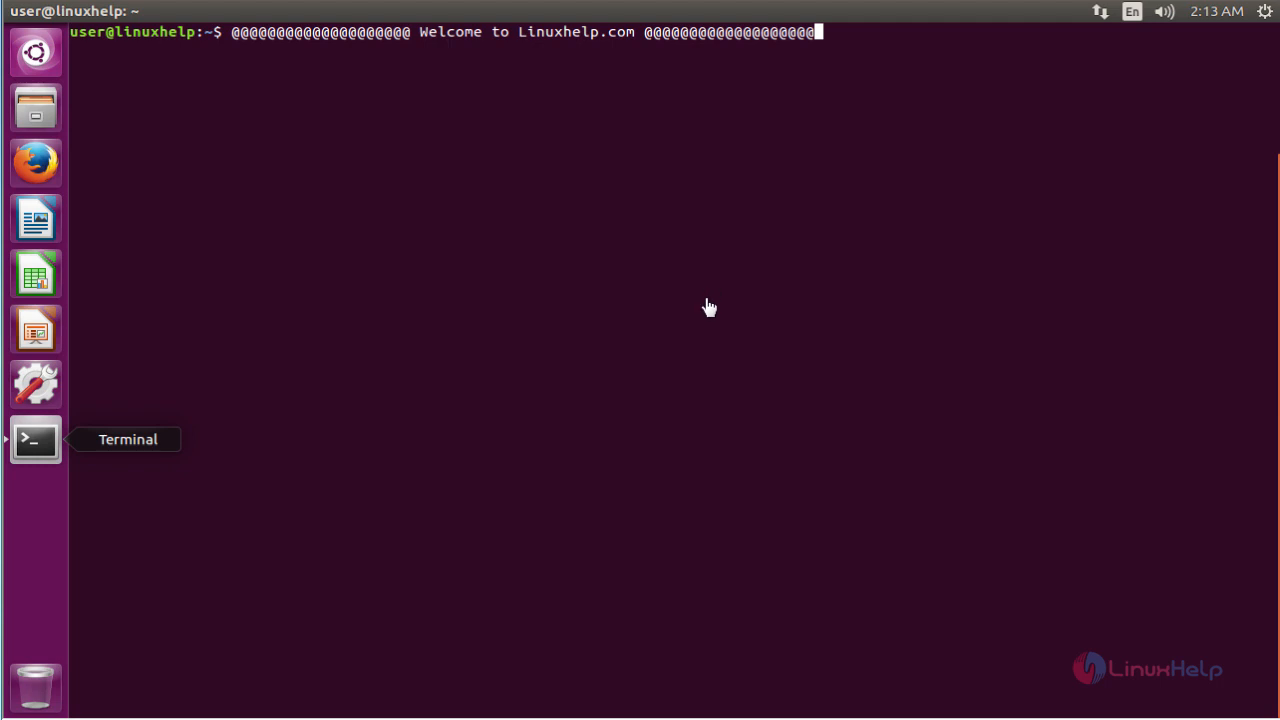
mouse_move(850, 41)
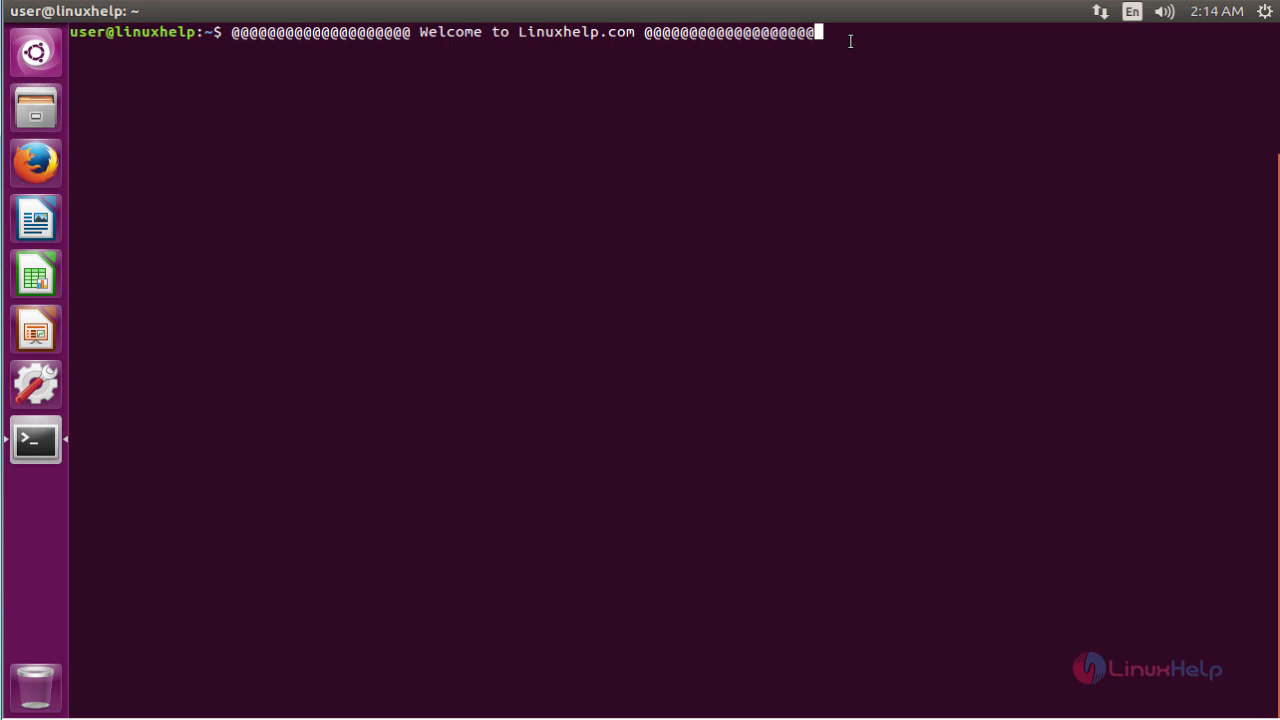
Step: Refresh the Ubuntu package lists with sudo apt-get update
text(sudo apt-get update)
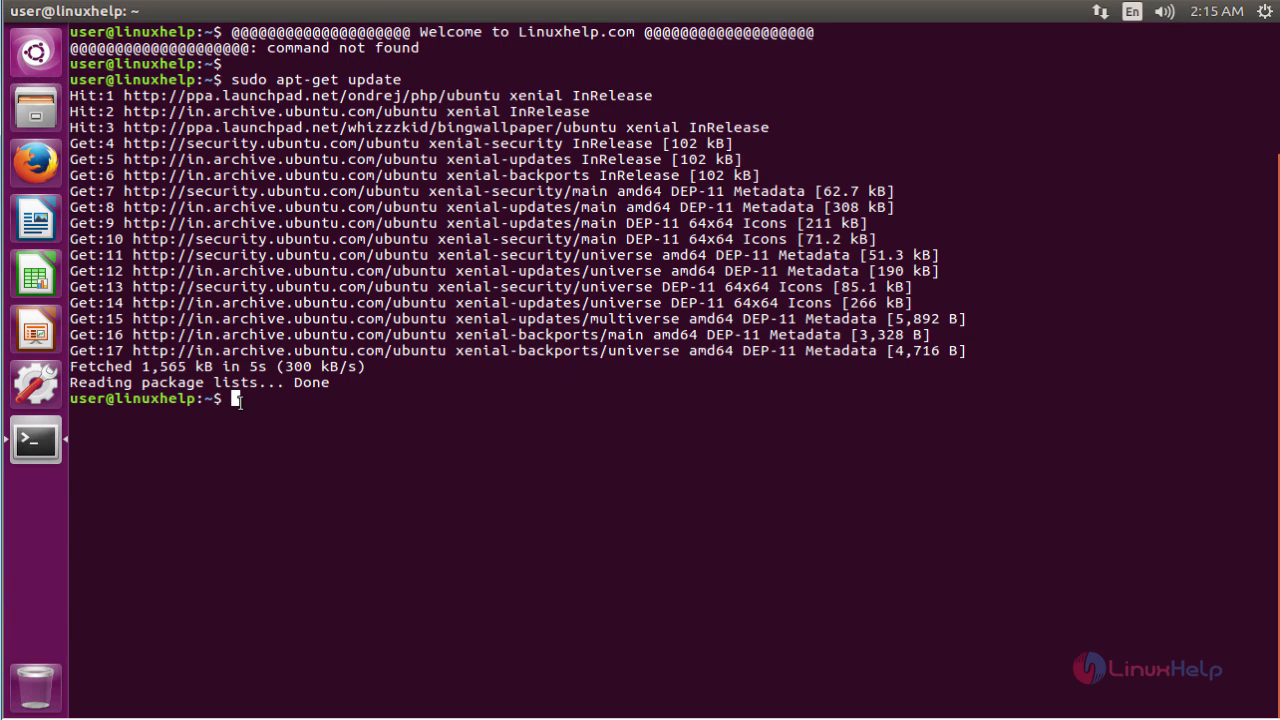
Step: Install build-essential, libssl-dev, libffi-dev, libgmp3-dev and virtualenv, then make the pgAdmin4 folder
text(sudo apt-get install build-essential libssl-dev libffi-dev libgmp3-dev virtualenv python-pip libpq-dev python-dev)
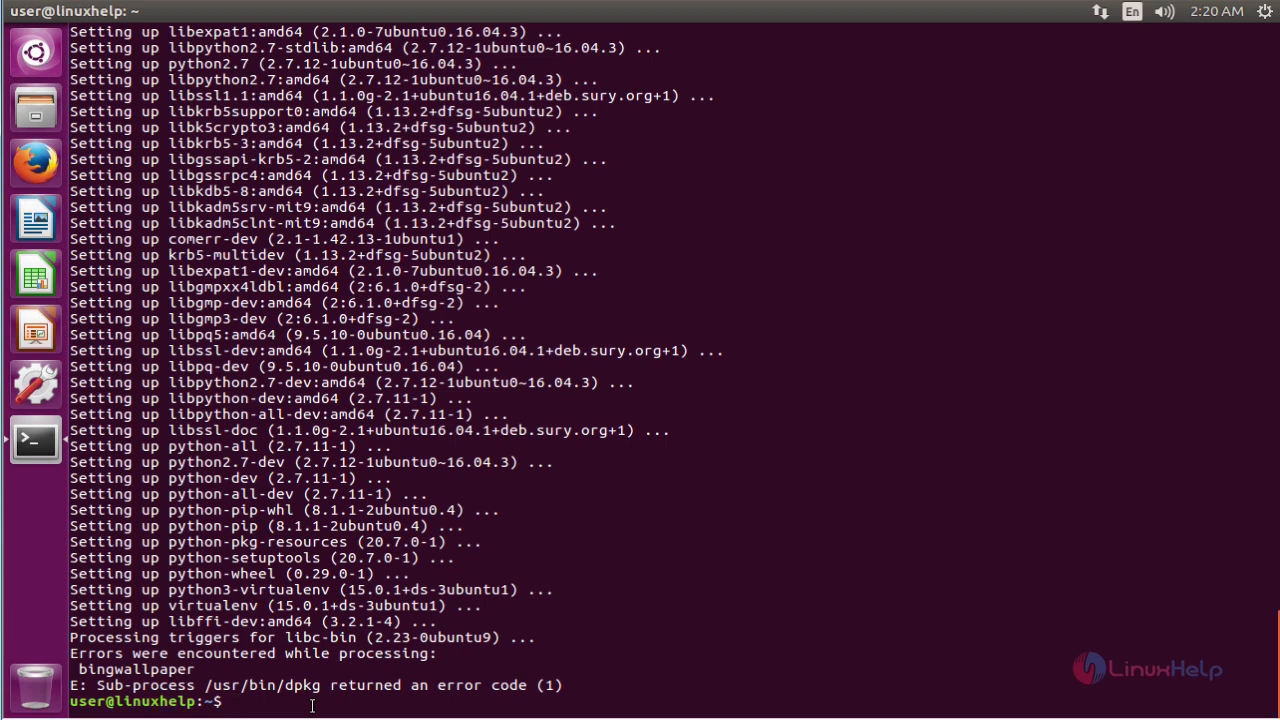
text(mkdir pgAdmin4)
text(cd  pgAdmin4/)
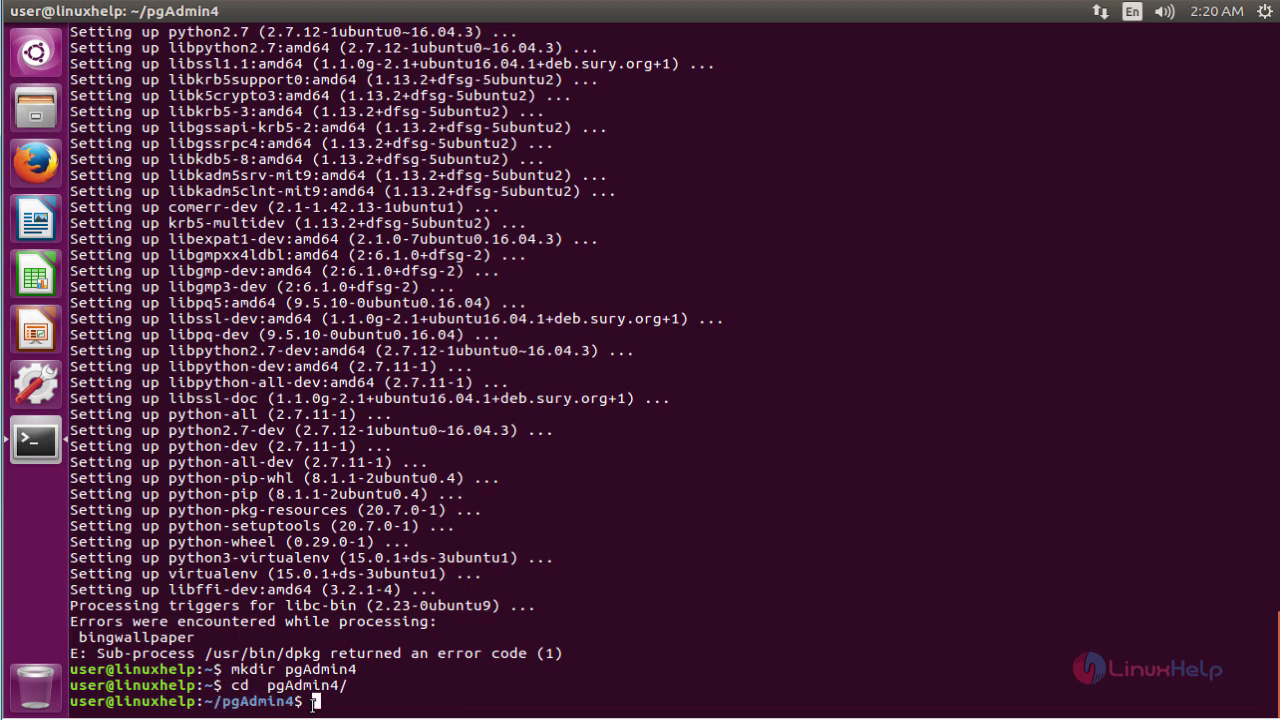
Step: Create the pgAdmin4 virtualenv and run lib/python2.7/site-packages/pgadmin4/pgAdmin4.py to start the server
text(virtualenv pgAdmin4)
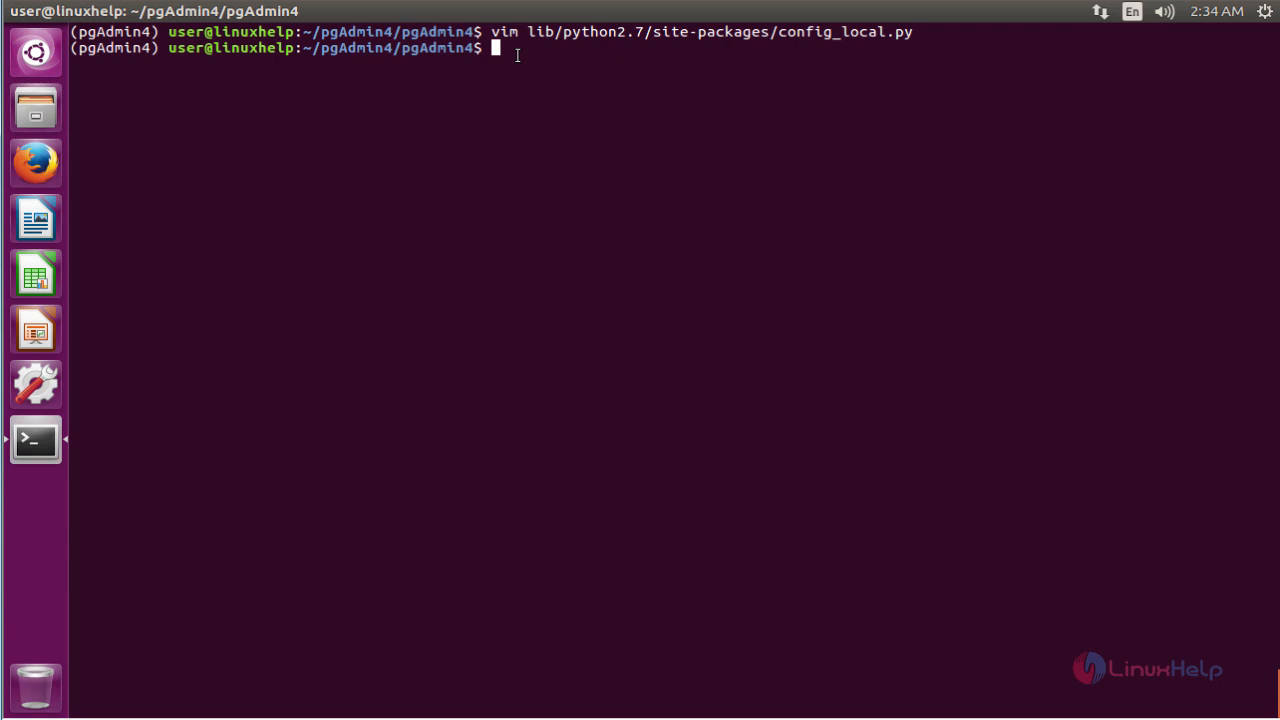
text(python lib/python2.7/site-packages/pgadmin4/pgAdmin4.py)
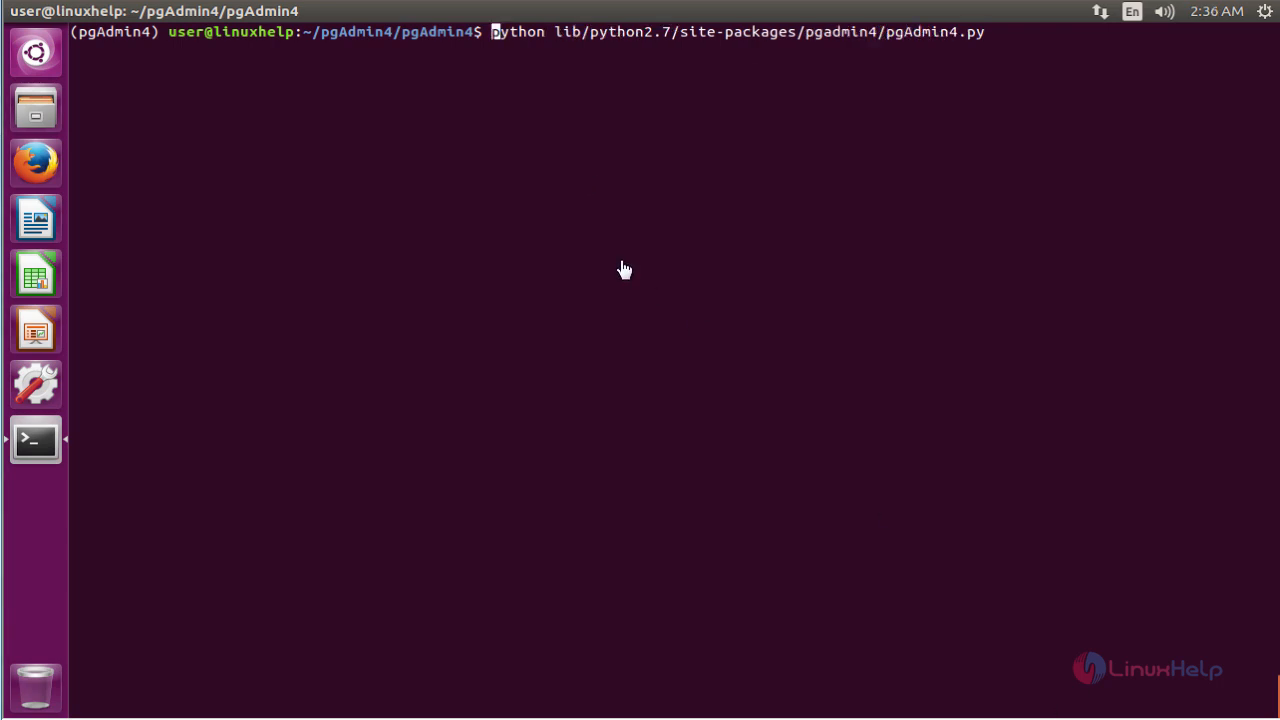
key(Return)
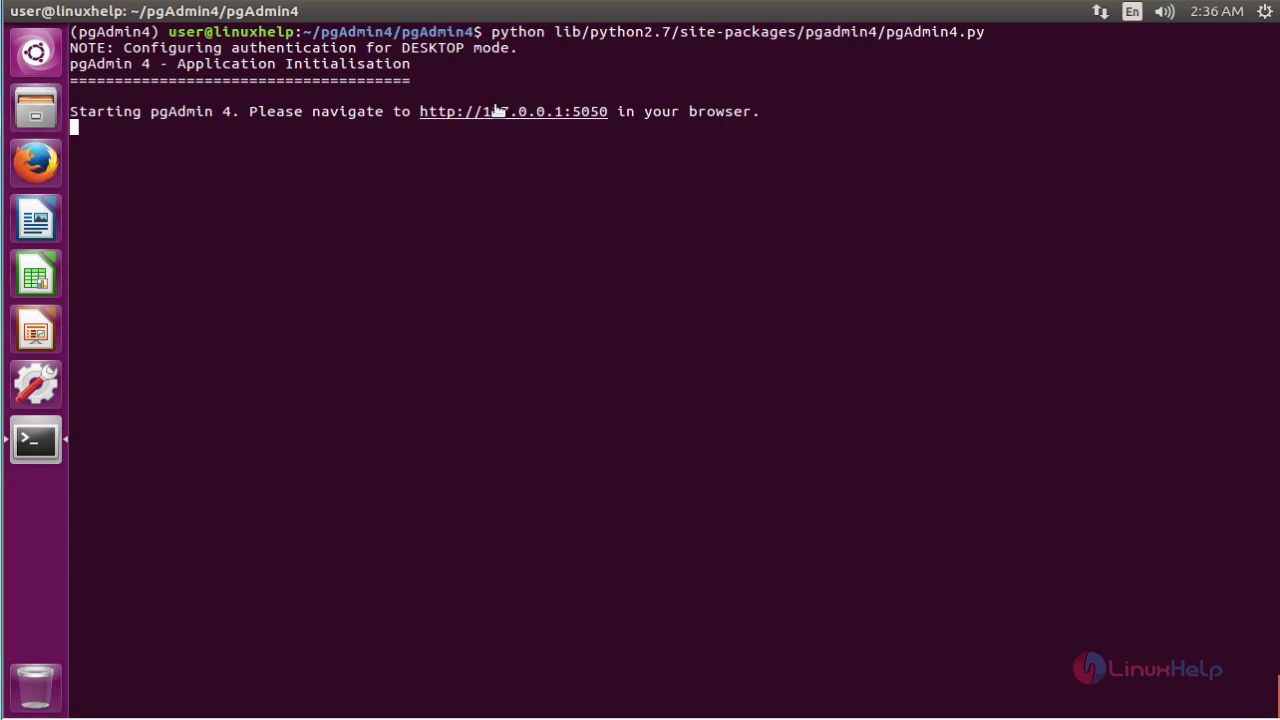
right_click(225, 70)
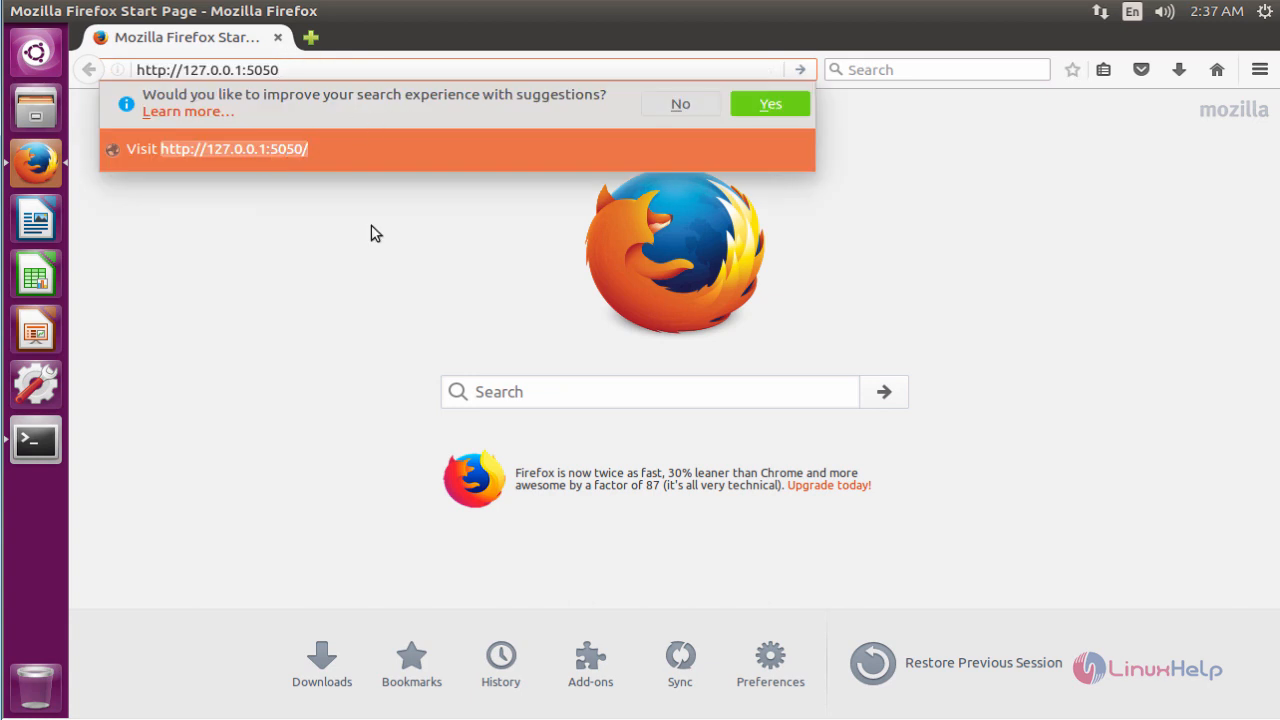
Step: Load the pgAdmin 4 dashboard in Firefox at 127.0.0.1:5050
click(233, 148)
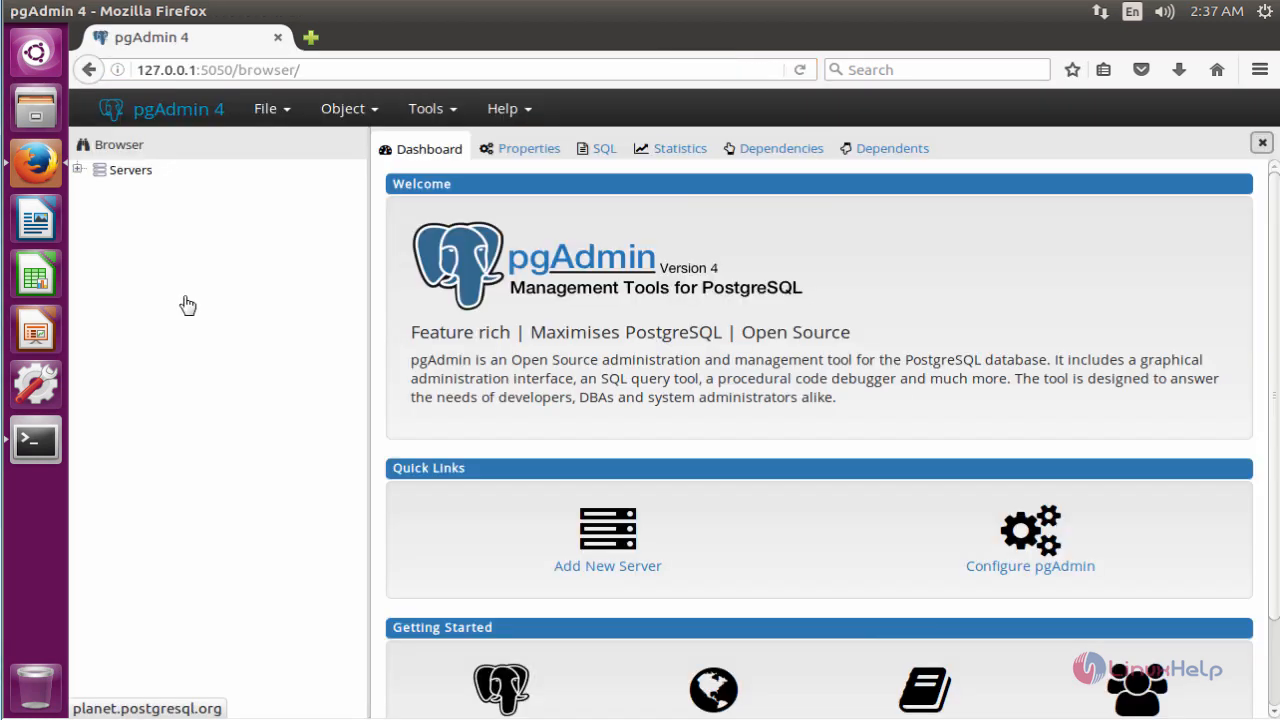
mouse_move(226, 320)
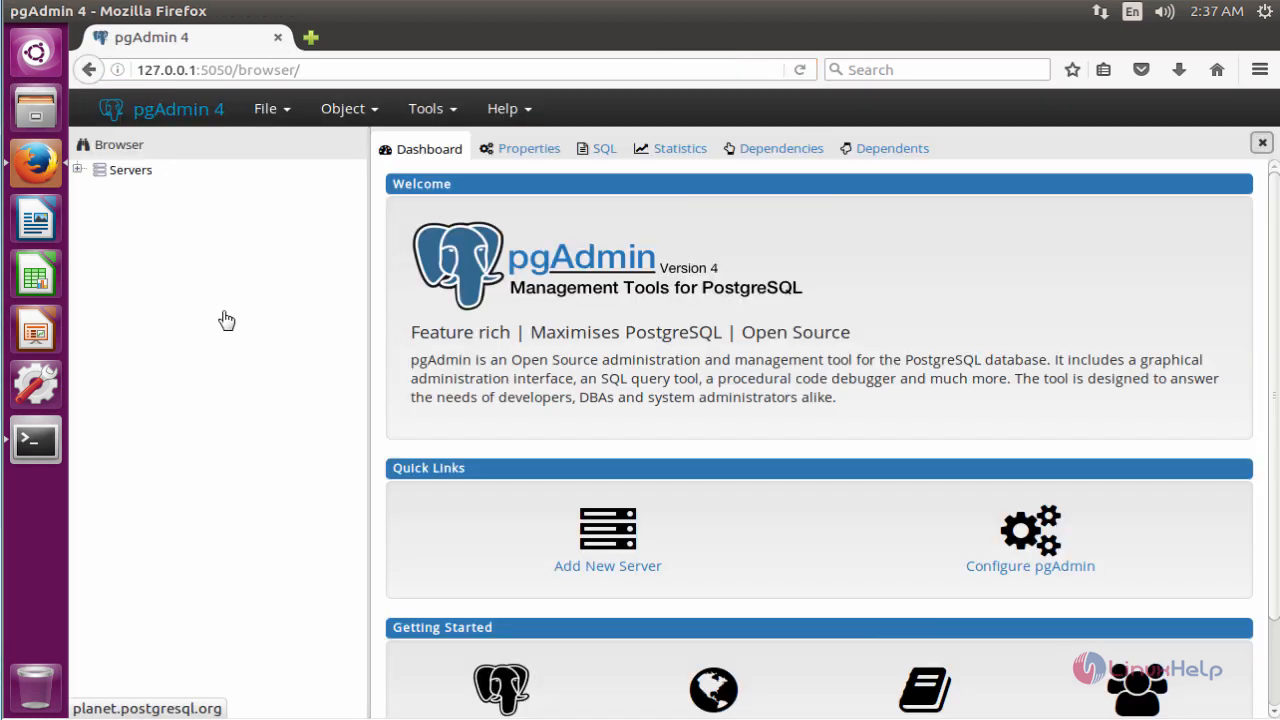
mouse_move(284, 308)
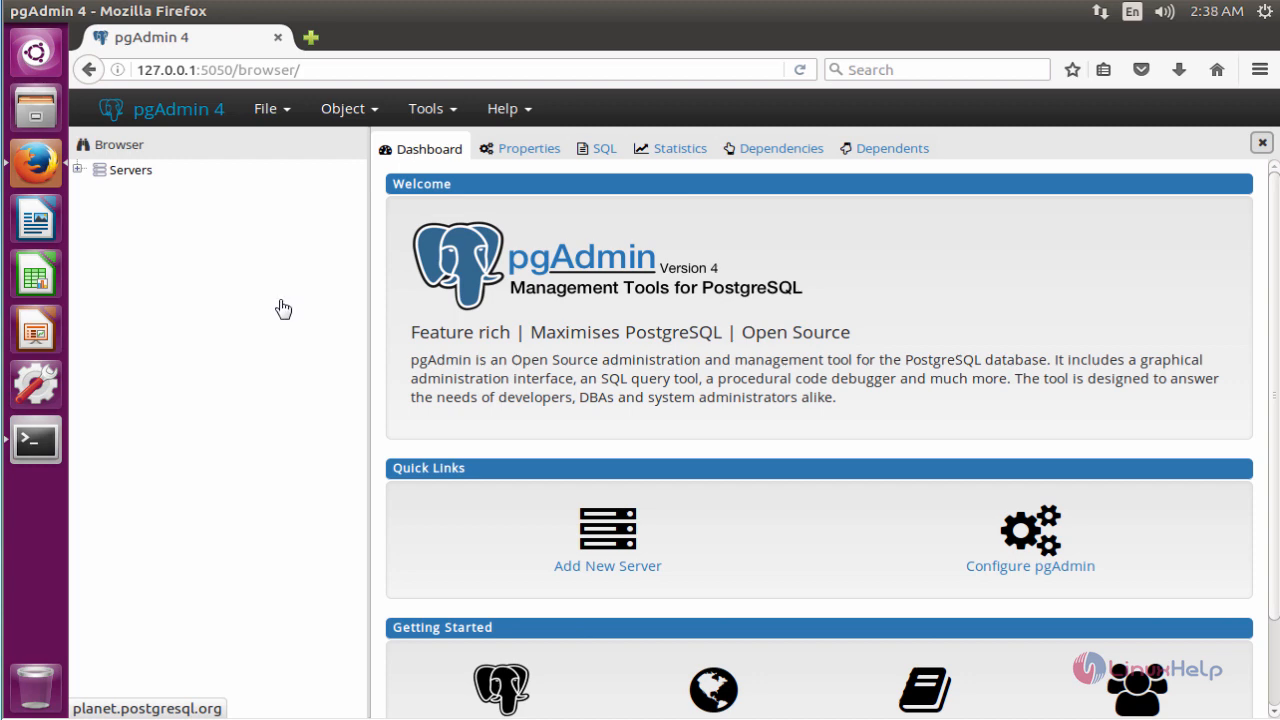
mouse_move(564, 446)
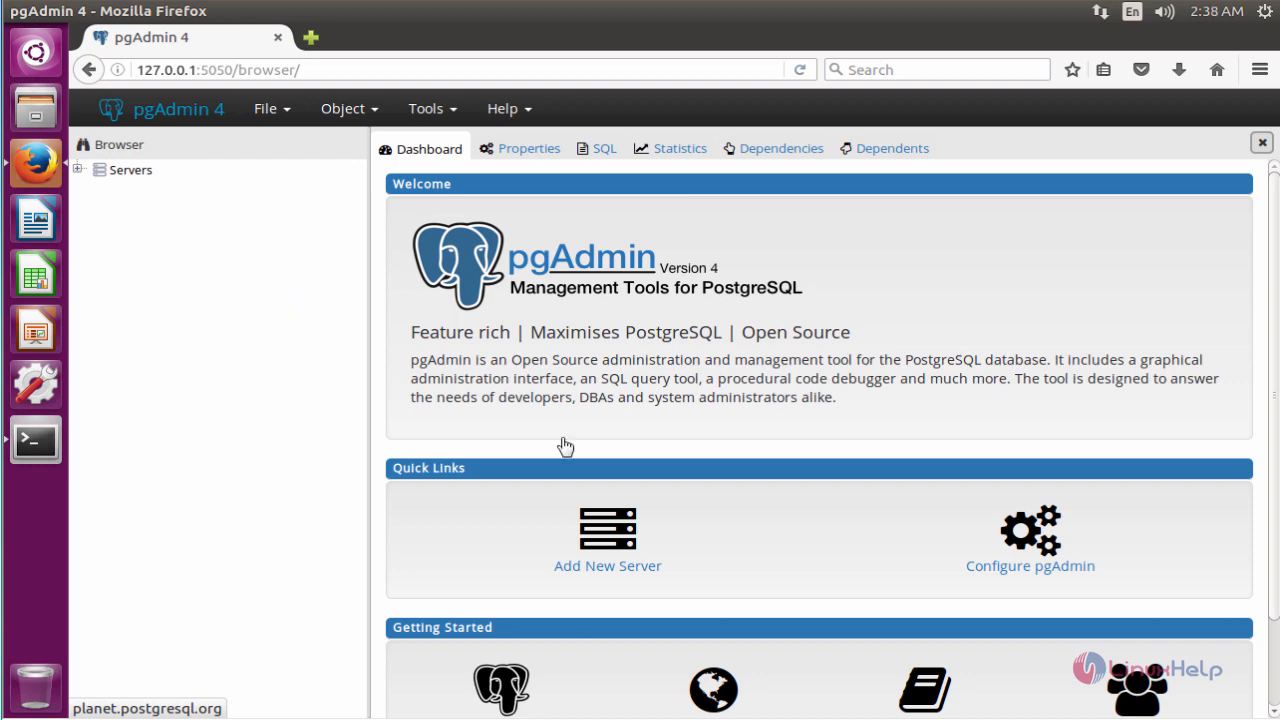